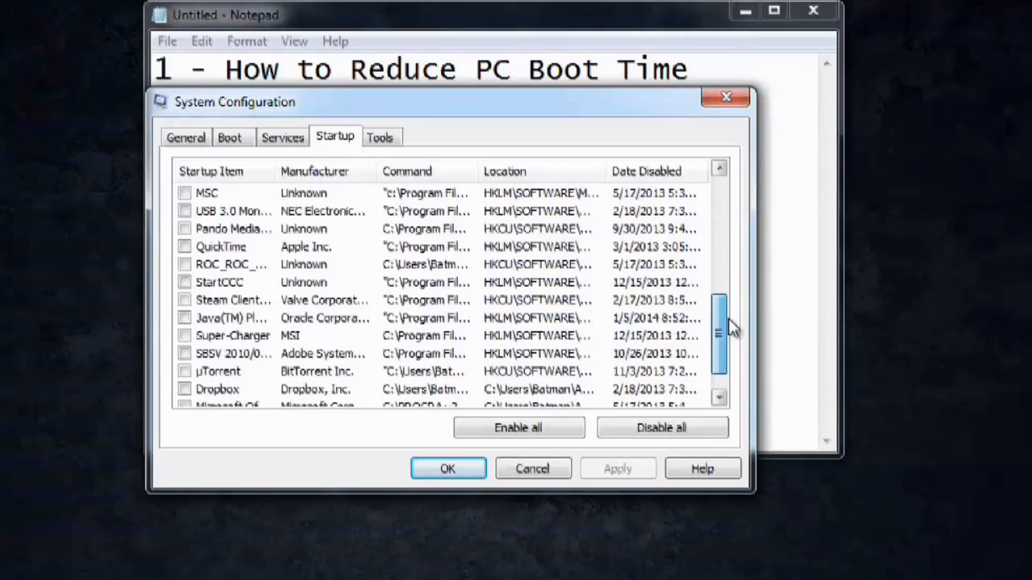
Scroll up through the Startup list before leaving System Configuration
scroll(up, 3)
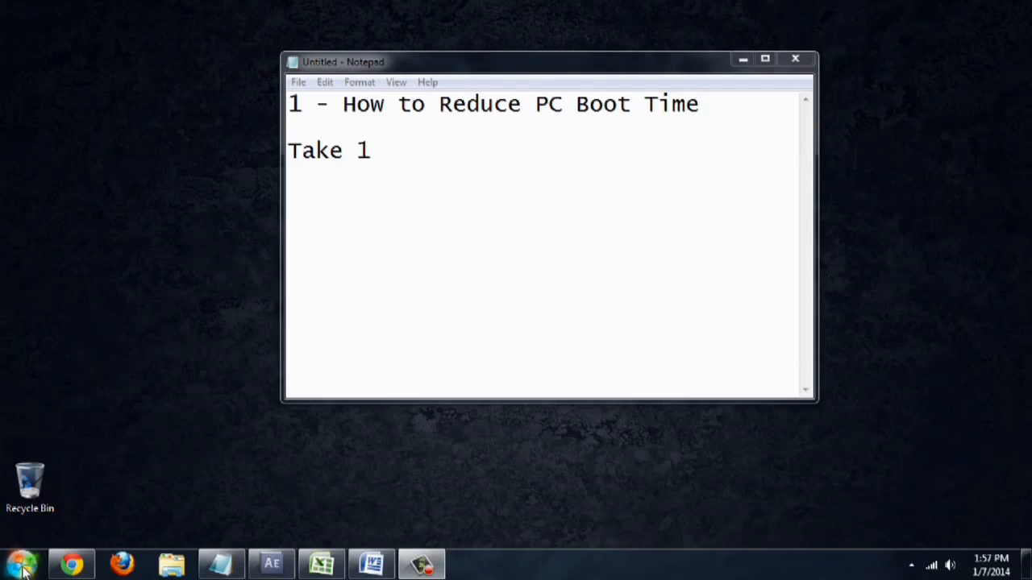
Launch System Configuration by running msconfig from the Start menu's Run prompt
click(22, 562)
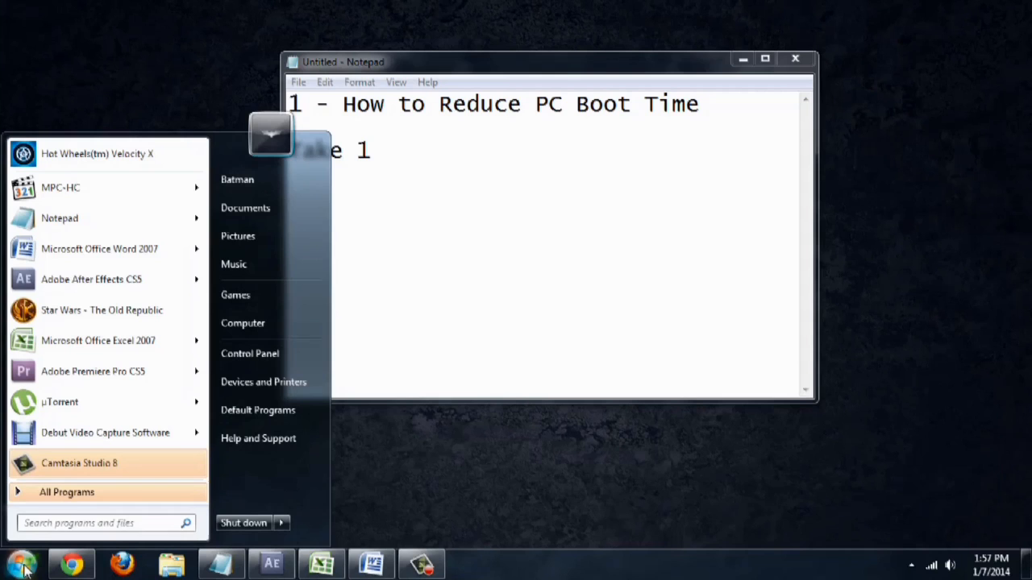
text(run)
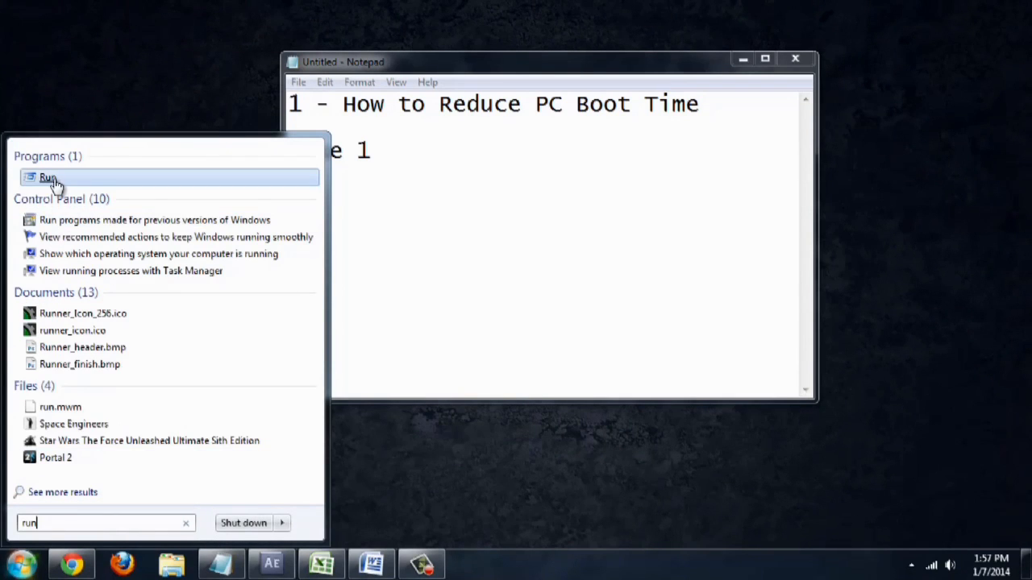
click(47, 177)
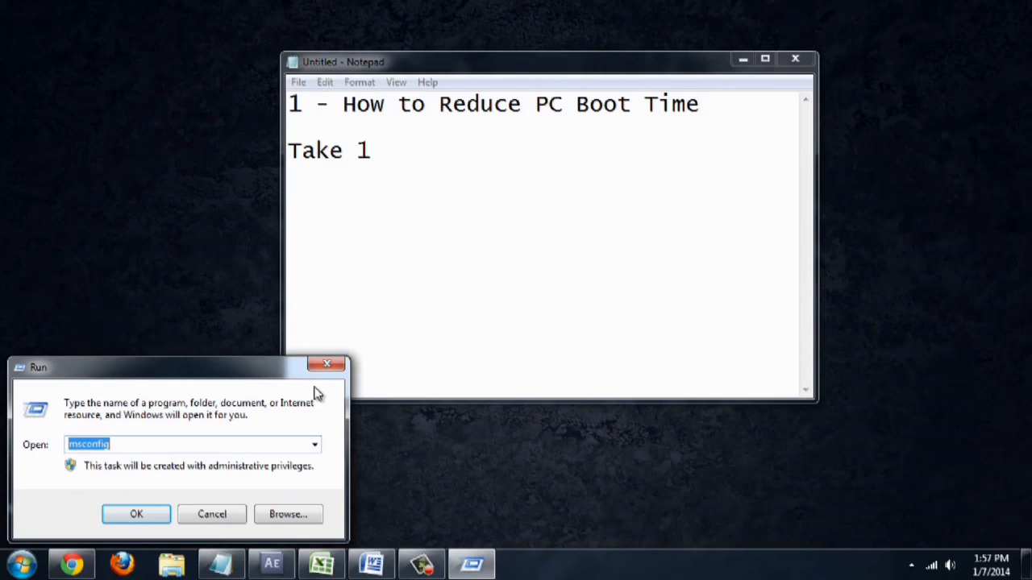
click(326, 364)
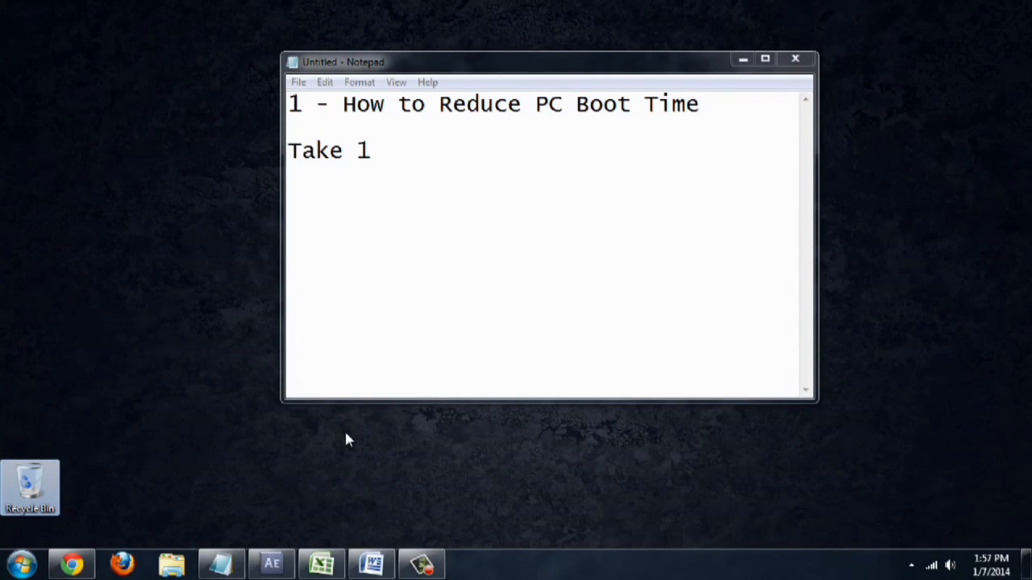
mouse_move(361, 442)
text(msconfig)
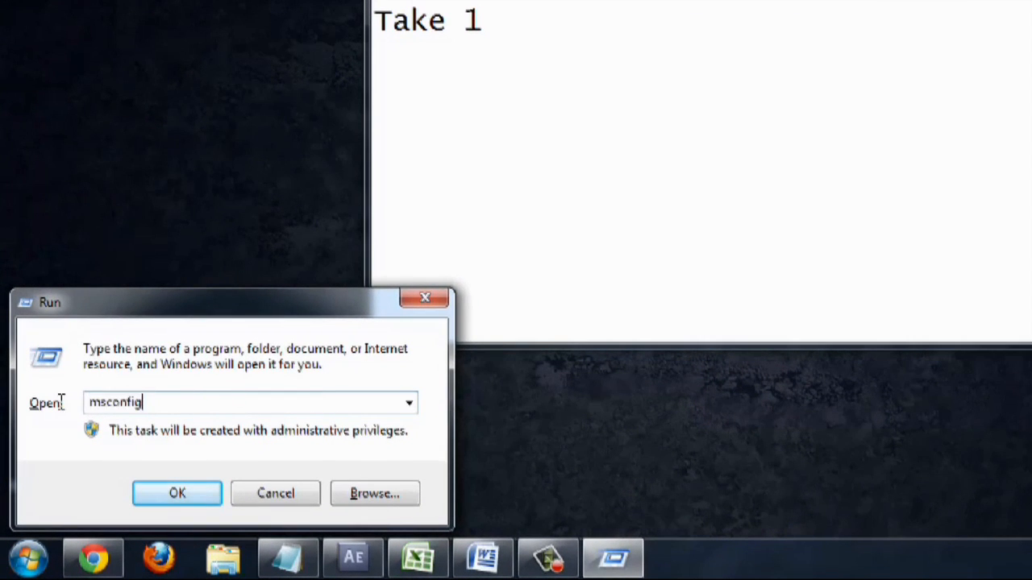
click(177, 493)
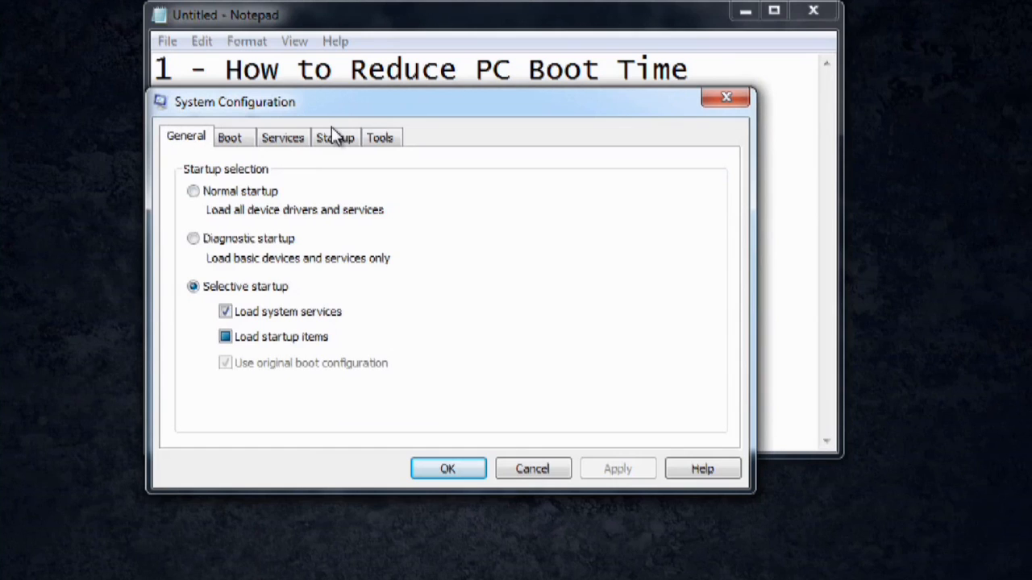
mouse_move(329, 155)
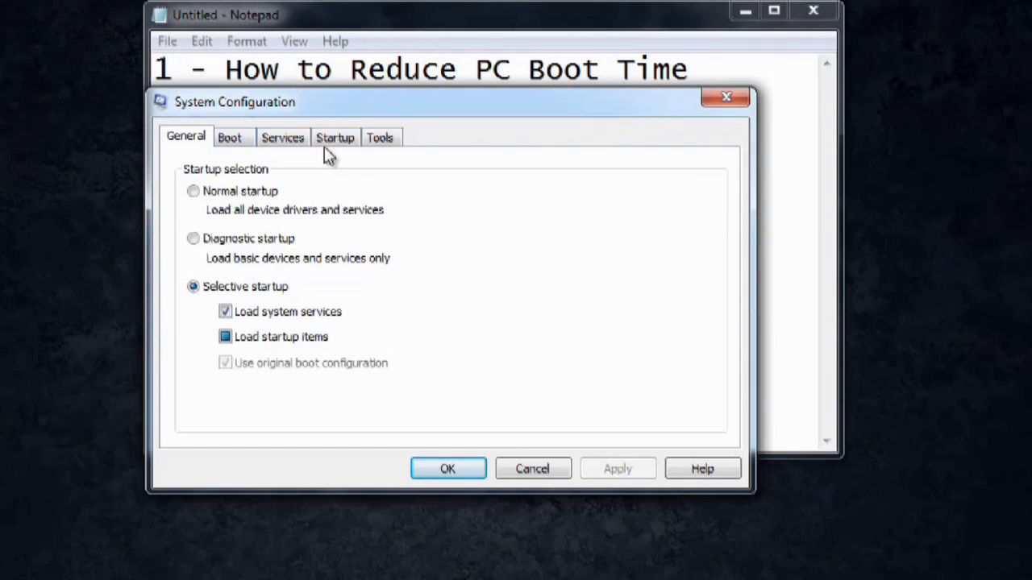
Show the Startup list of programs with their enabled states
click(335, 137)
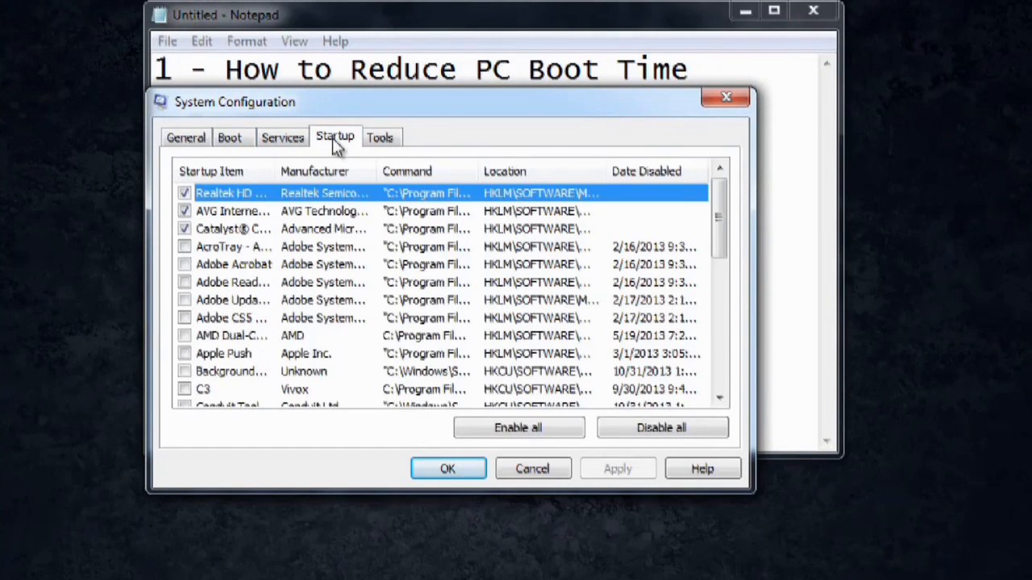
mouse_move(229, 358)
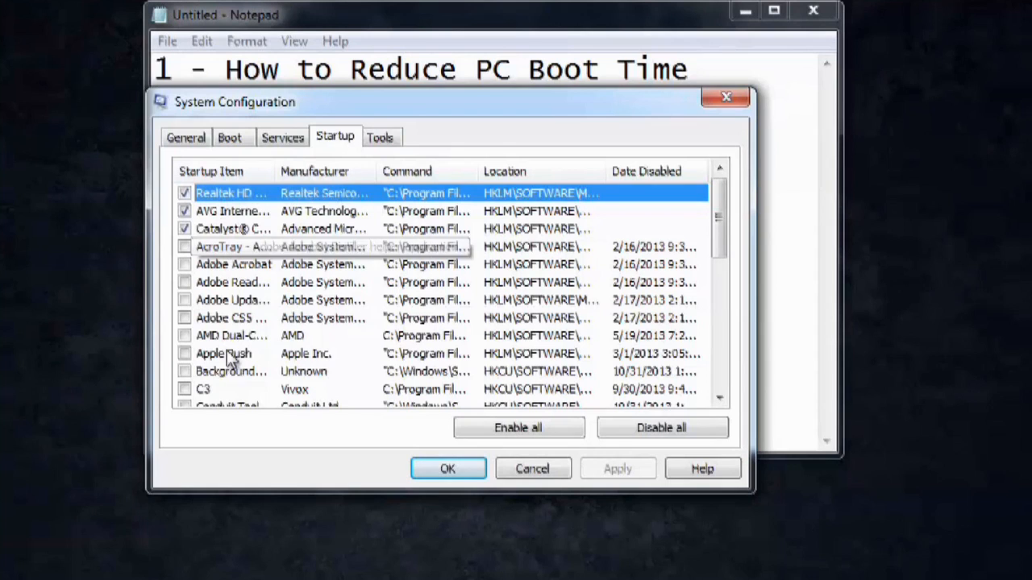
mouse_move(226, 217)
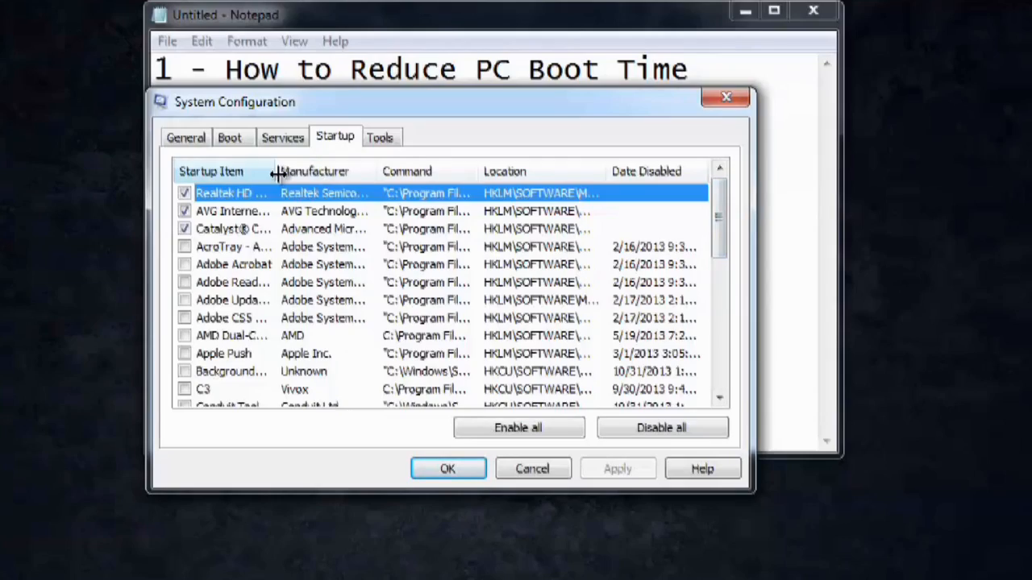
Widen the Startup Item column to read full names and select AVG Internet Security
drag(274, 171, 395, 171)
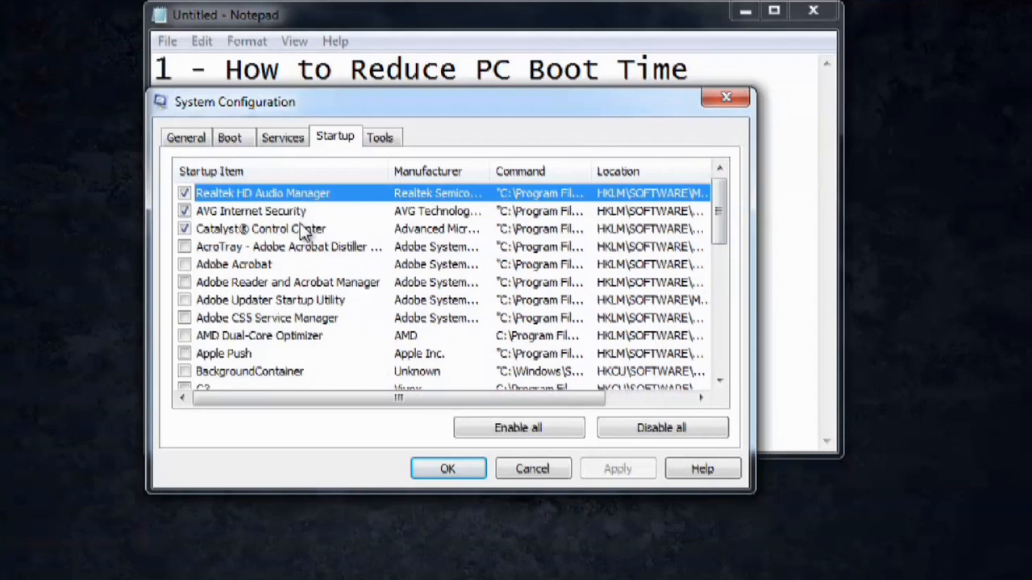
click(251, 209)
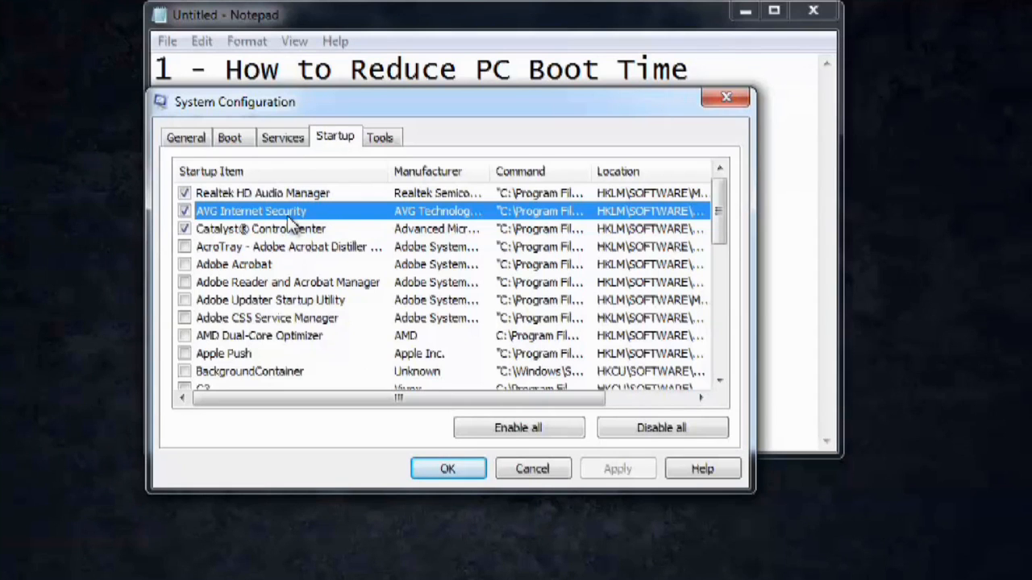
mouse_move(675, 213)
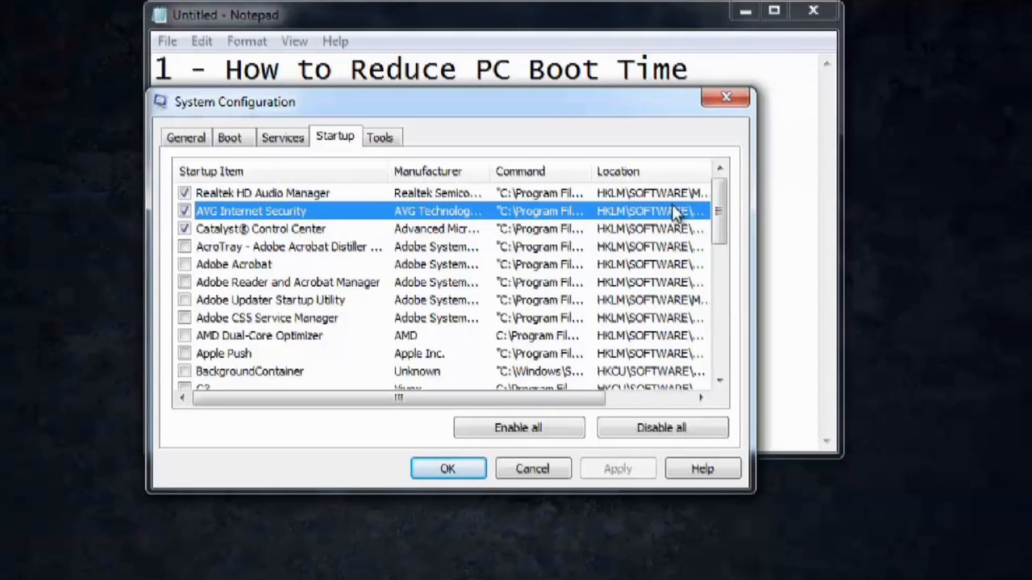
scroll(down, 3)
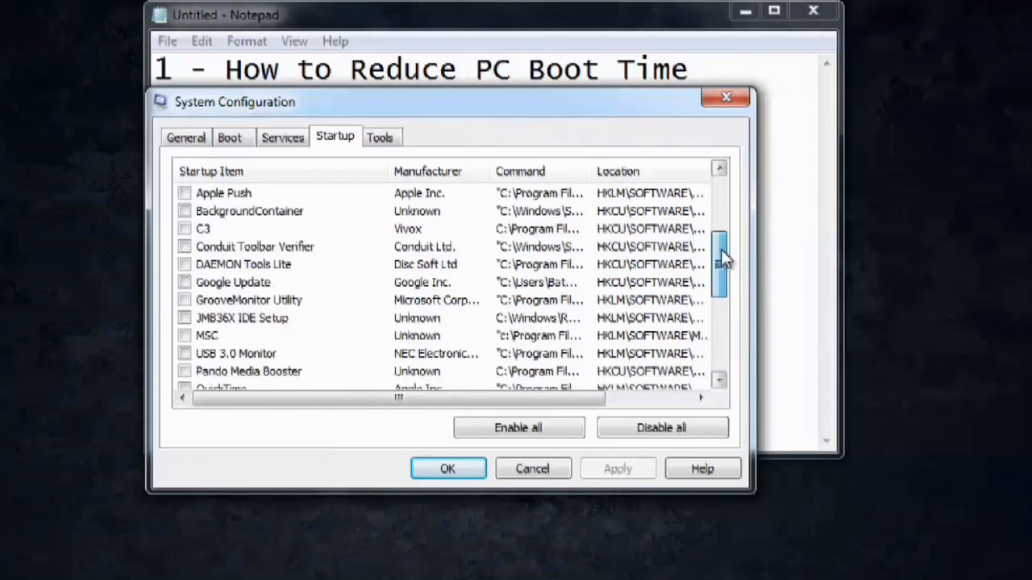